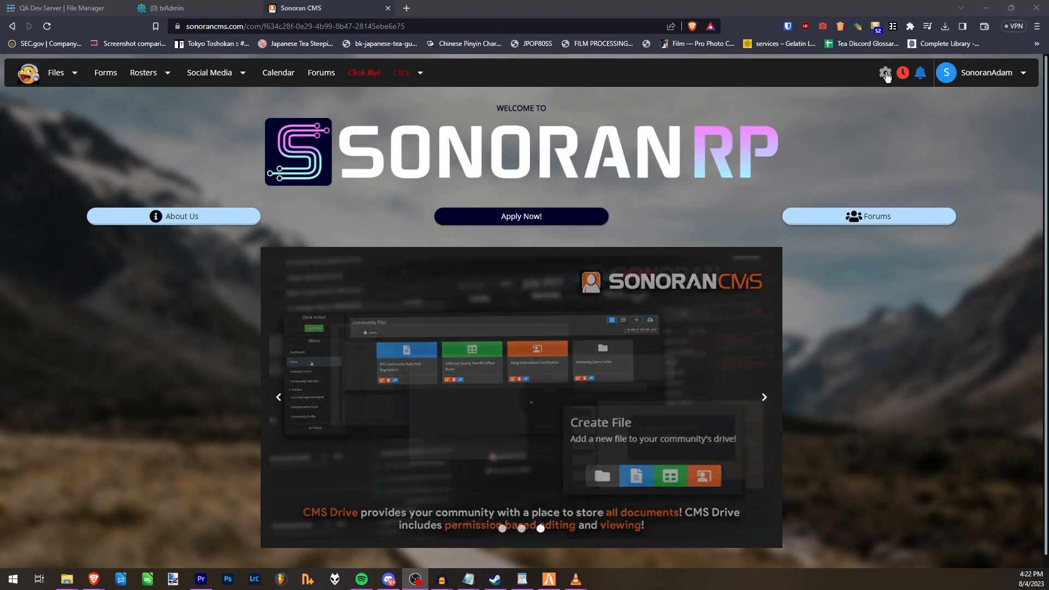
- Open the QBCore Game Panel integration from the community administration settings
{"action": "left_click", "coordinate": [885, 73]}
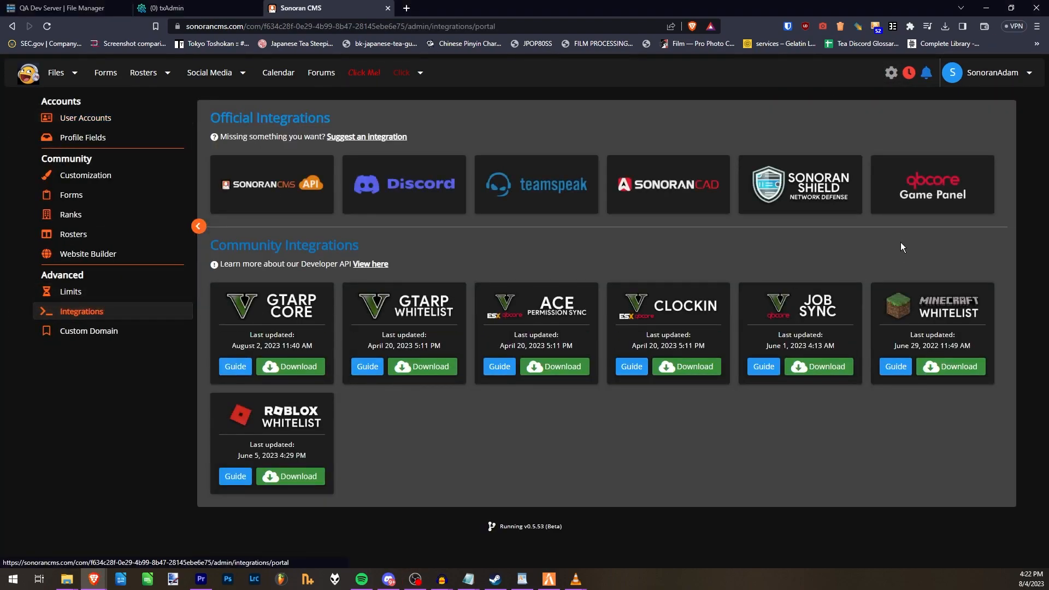
{"action": "left_click", "coordinate": [930, 184]}
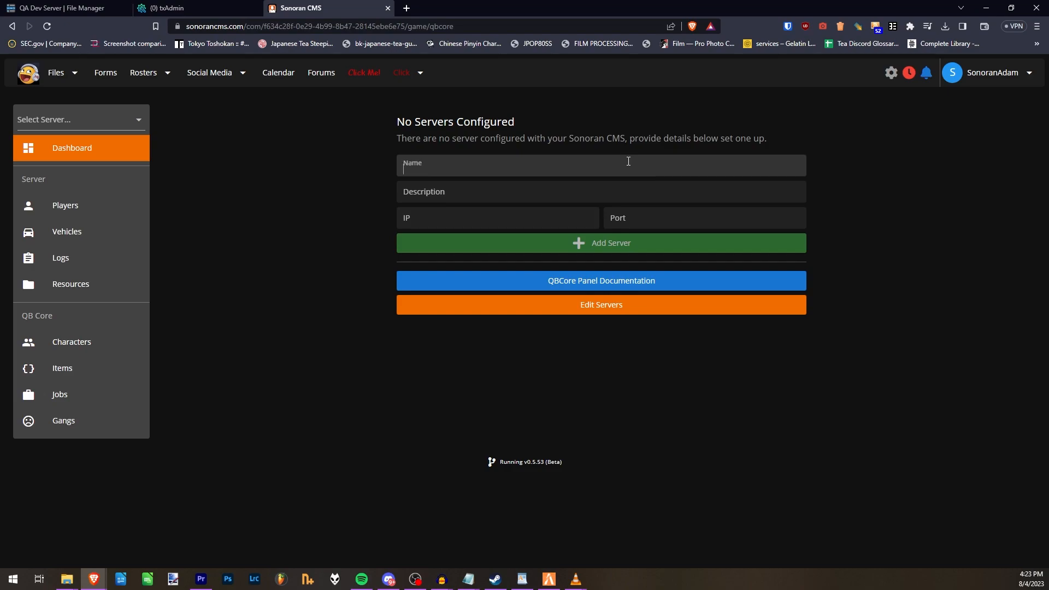
- Add 'My EPIC Server' with description 'Sonoran QA Server :P' to the panel
{"action": "type", "text": "My EPIC Server"}
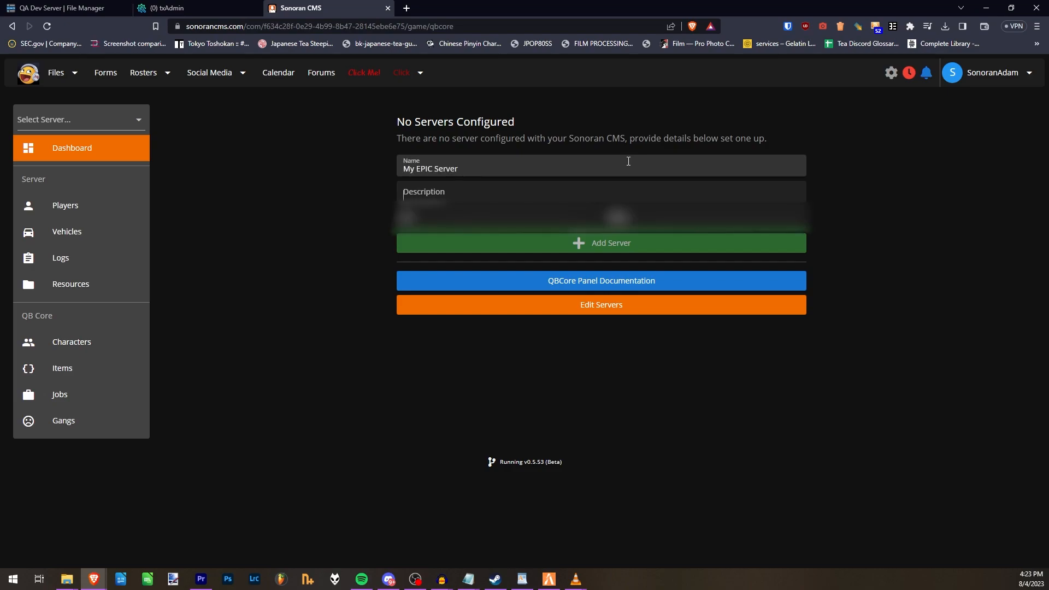
{"action": "type", "text": "Sonoran QA Server :P"}
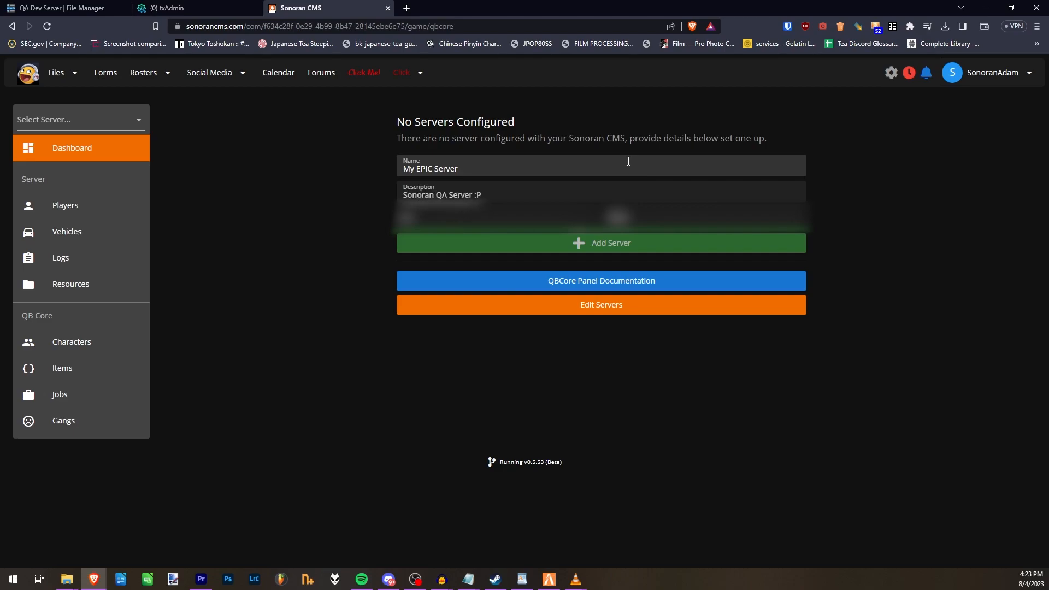
{"action": "left_click", "coordinate": [599, 242]}
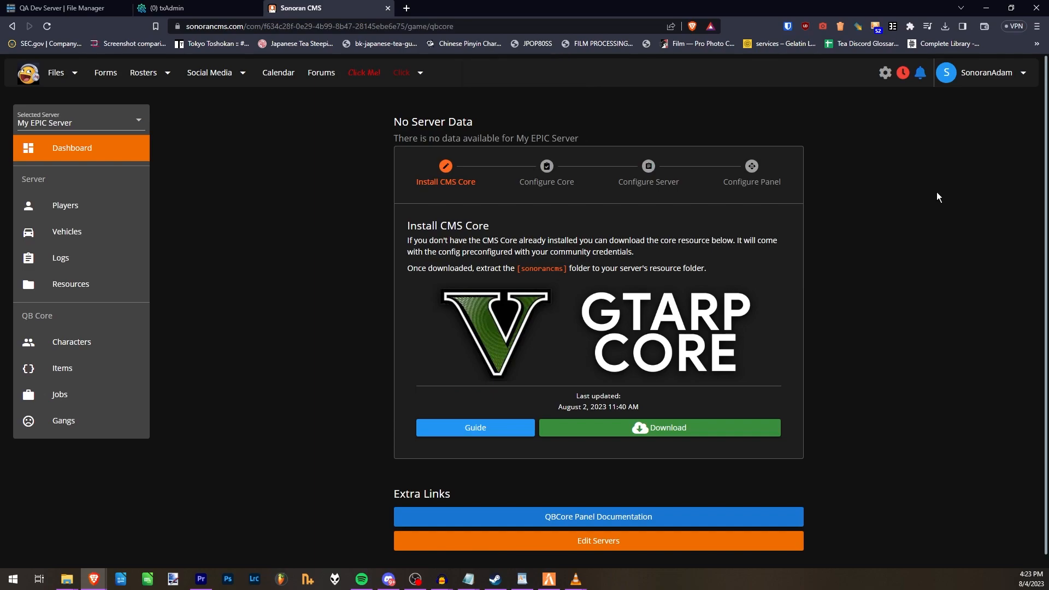
{"action": "mouse_move", "coordinate": [694, 427]}
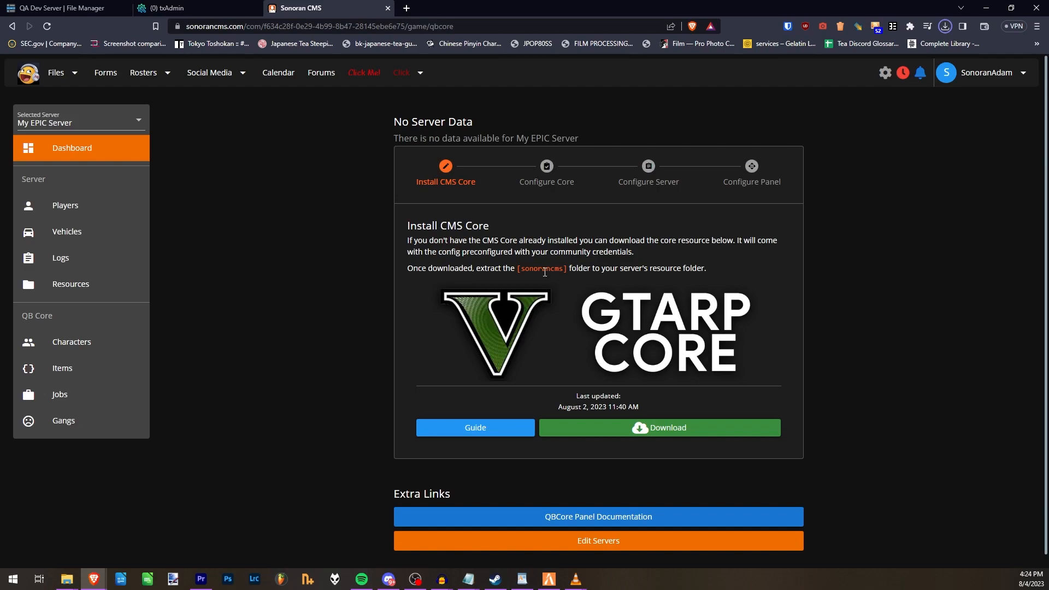
{"action": "mouse_move", "coordinate": [546, 171]}
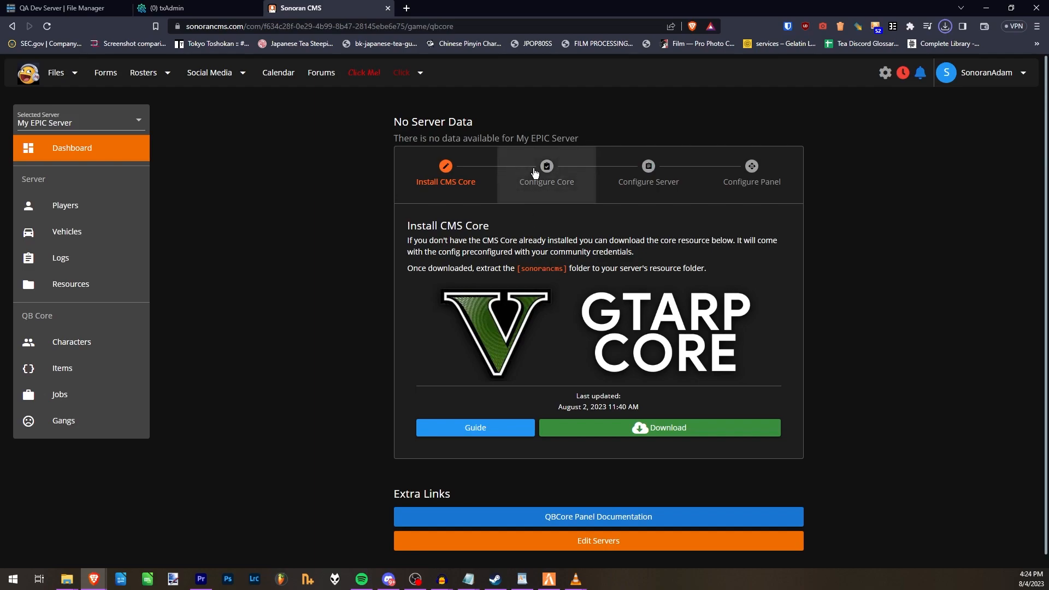
- Advance through Configure Core and Configure Server, selecting the required server.cfg lines
{"action": "left_click", "coordinate": [546, 174]}
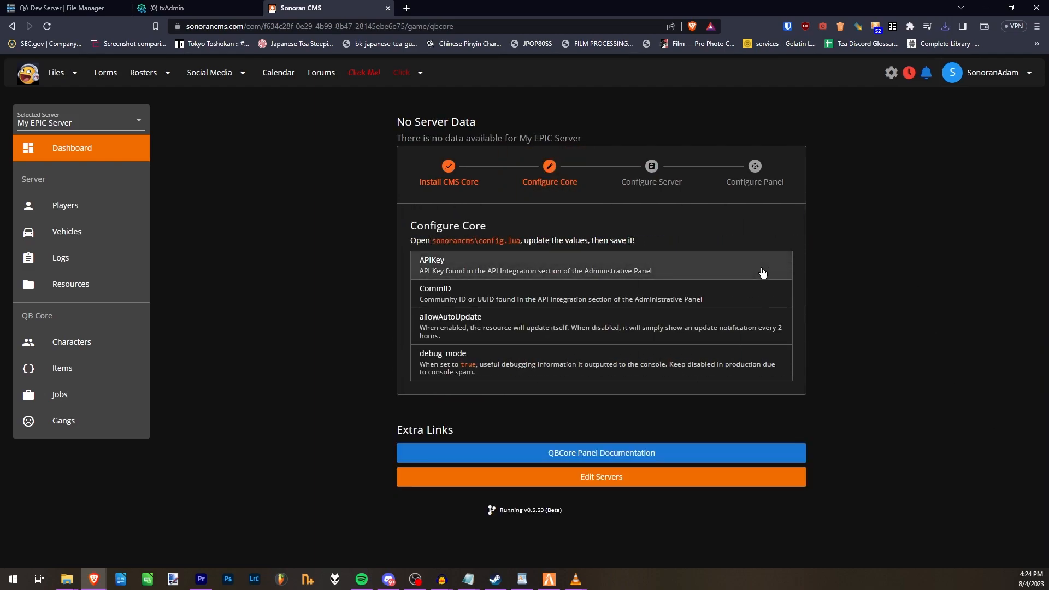
{"action": "mouse_move", "coordinate": [772, 300]}
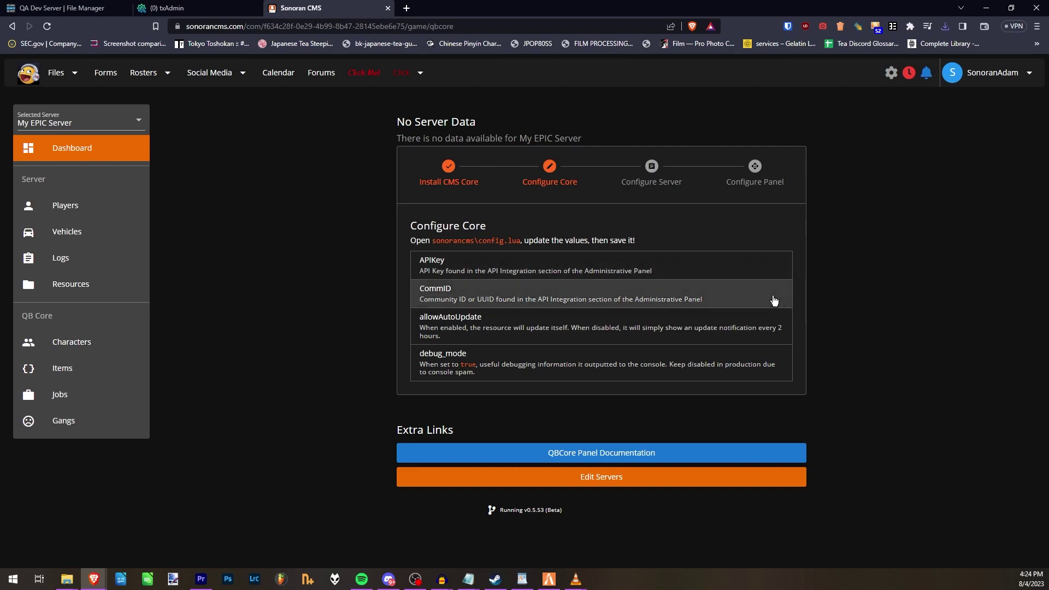
{"action": "mouse_move", "coordinate": [777, 327]}
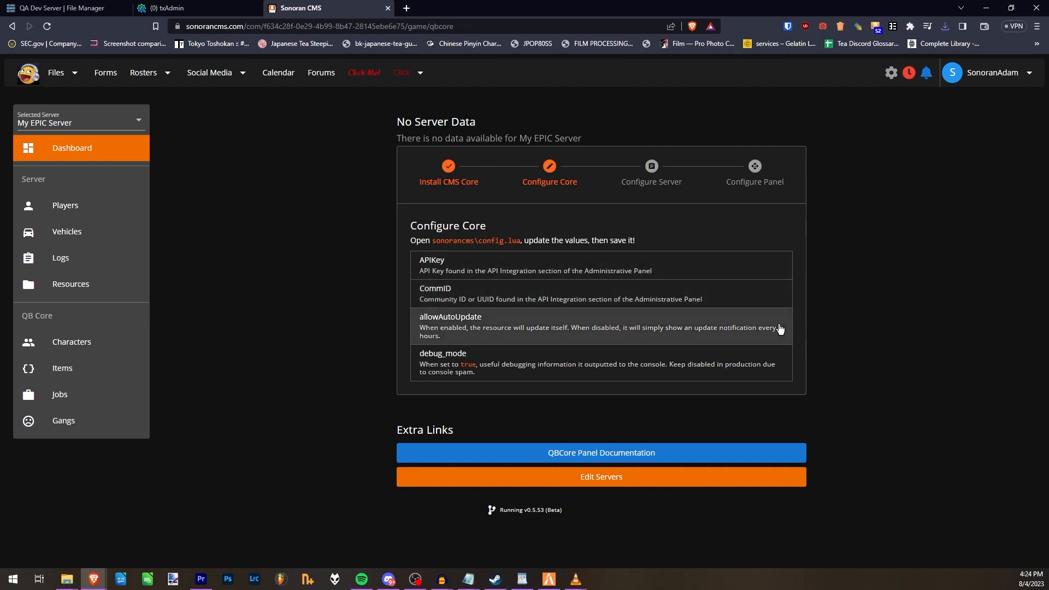
{"action": "mouse_move", "coordinate": [795, 368]}
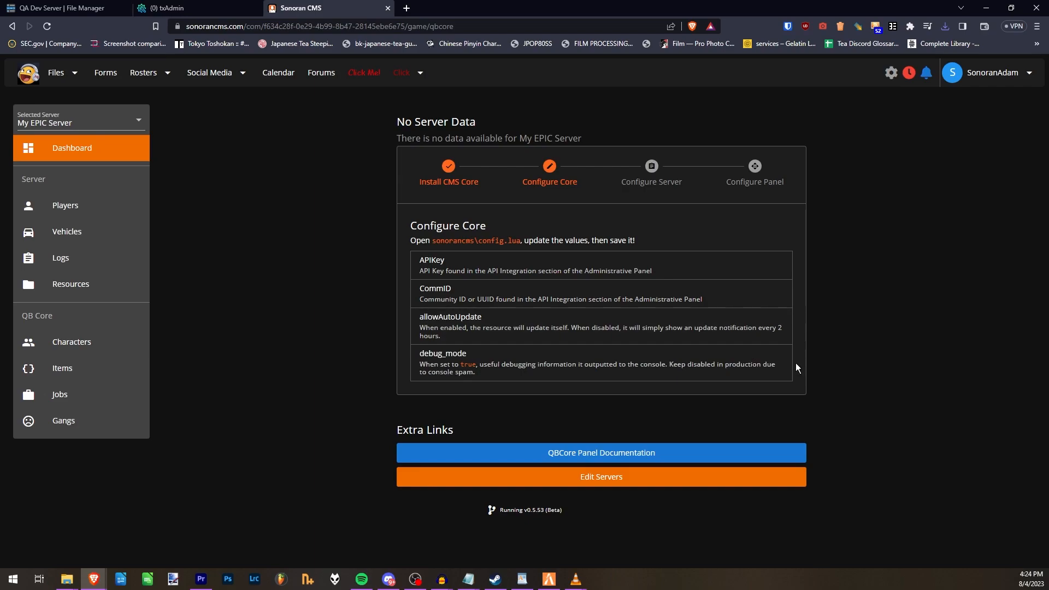
{"action": "mouse_move", "coordinate": [774, 367]}
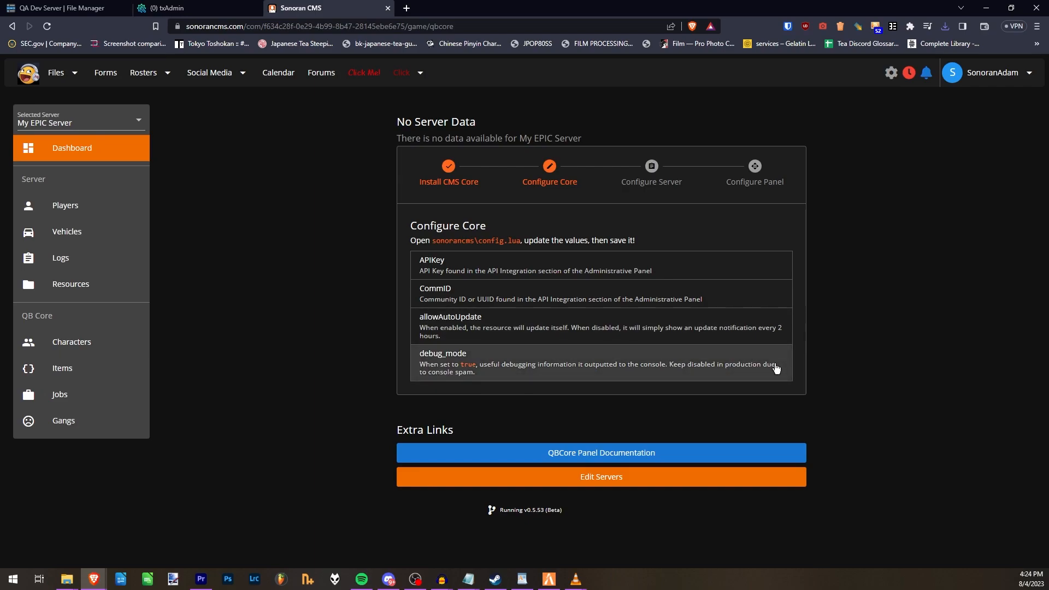
{"action": "mouse_move", "coordinate": [599, 265]}
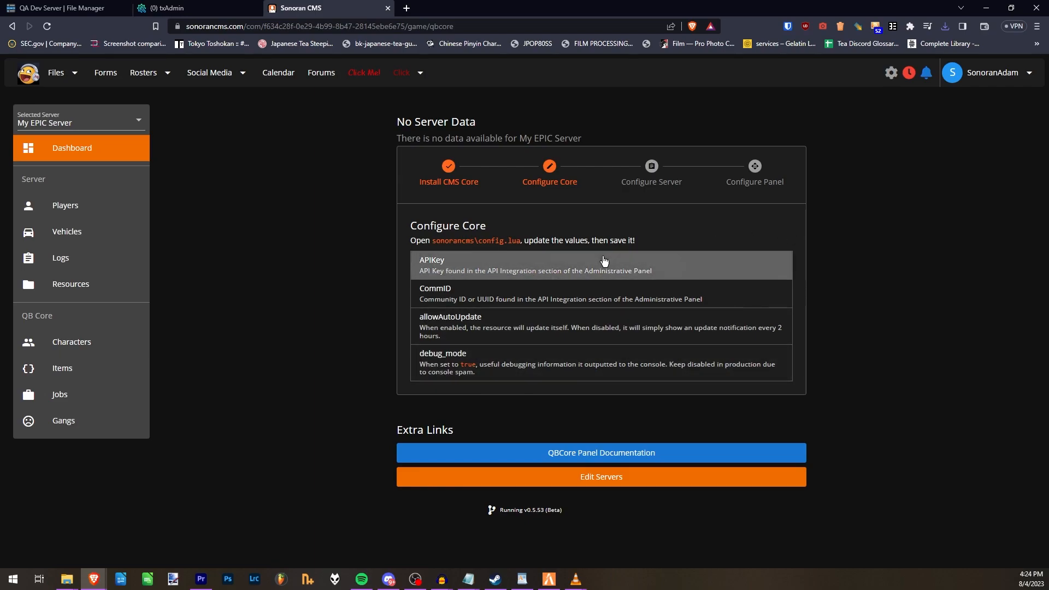
{"action": "mouse_move", "coordinate": [832, 290]}
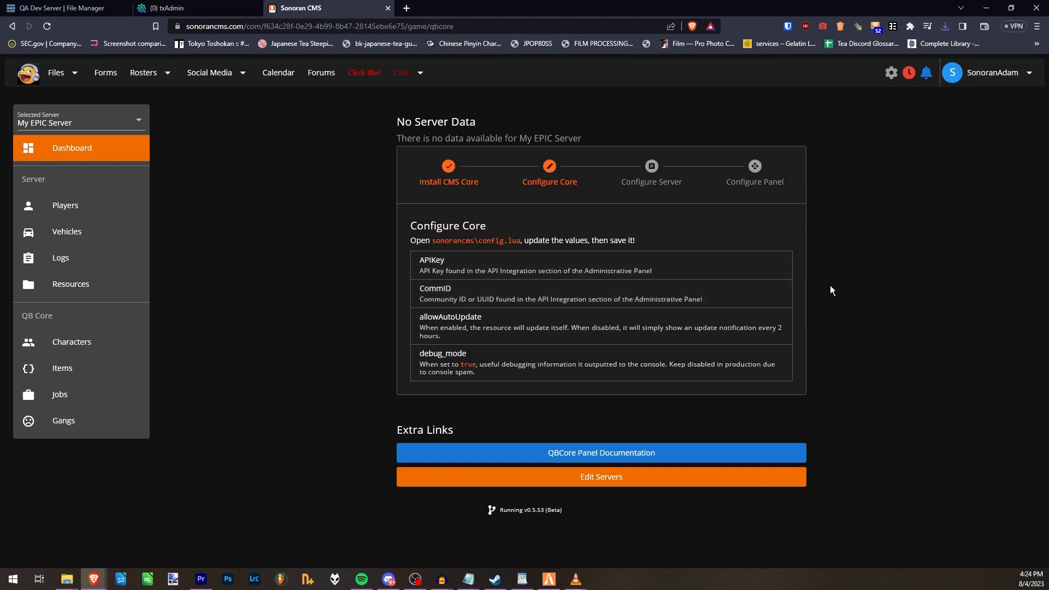
{"action": "mouse_move", "coordinate": [650, 174]}
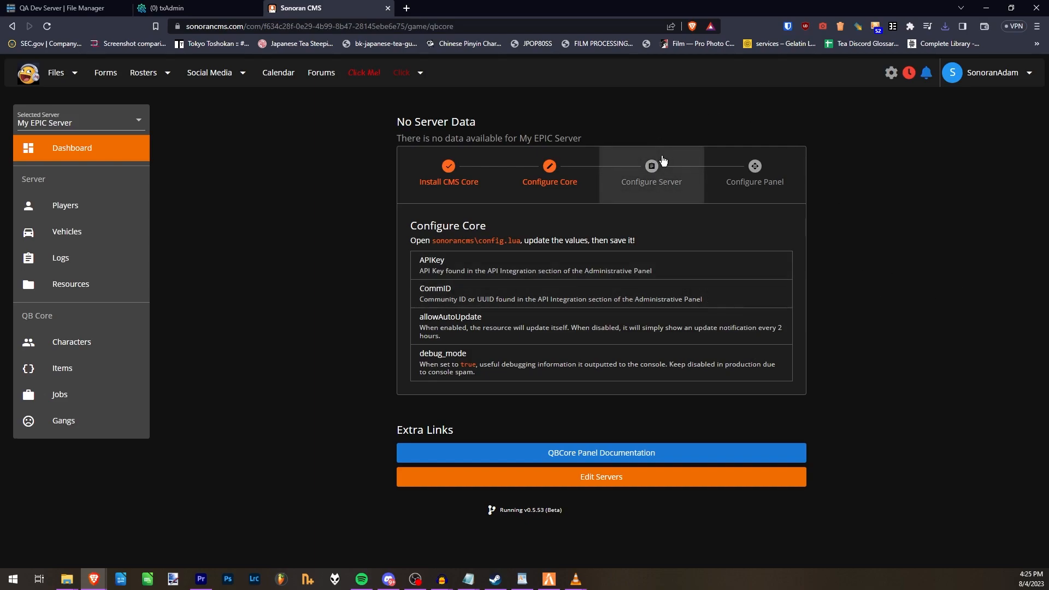
{"action": "left_click", "coordinate": [649, 173]}
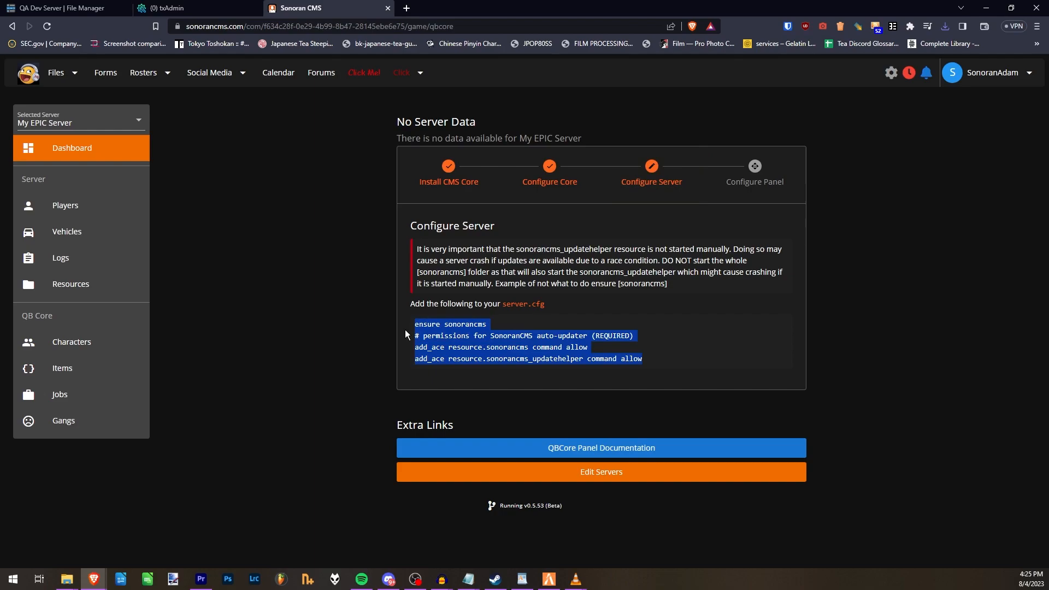
{"action": "left_click", "coordinate": [194, 9]}
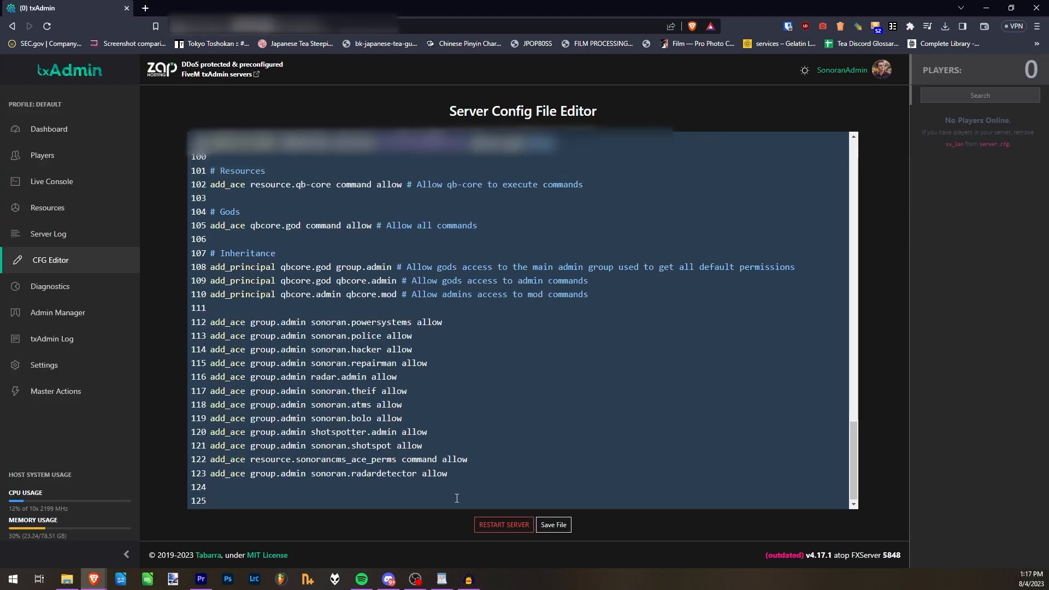
{"action": "left_click", "coordinate": [328, 7]}
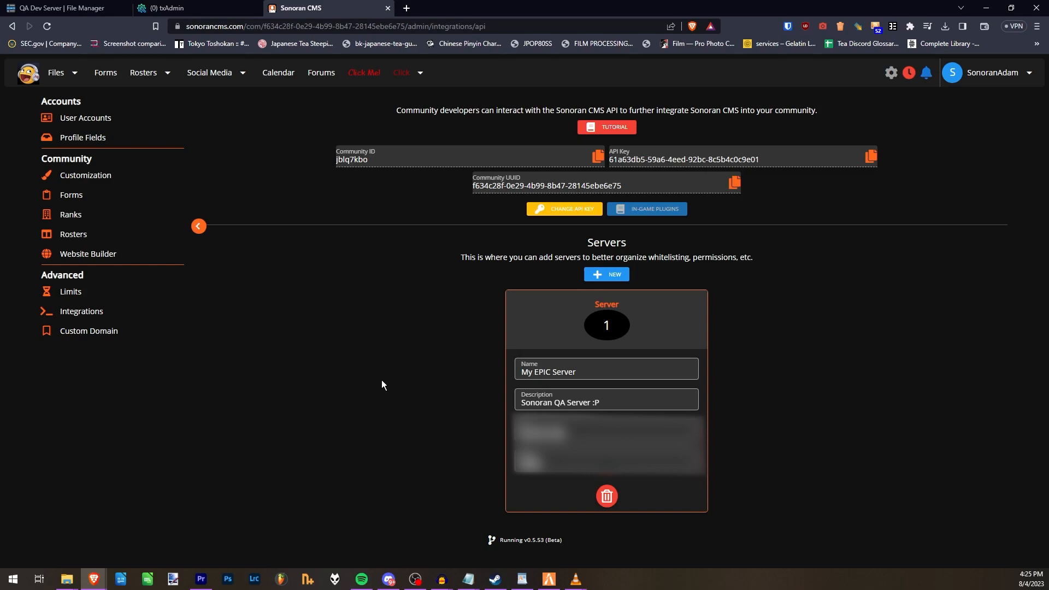
{"action": "mouse_move", "coordinate": [324, 144]}
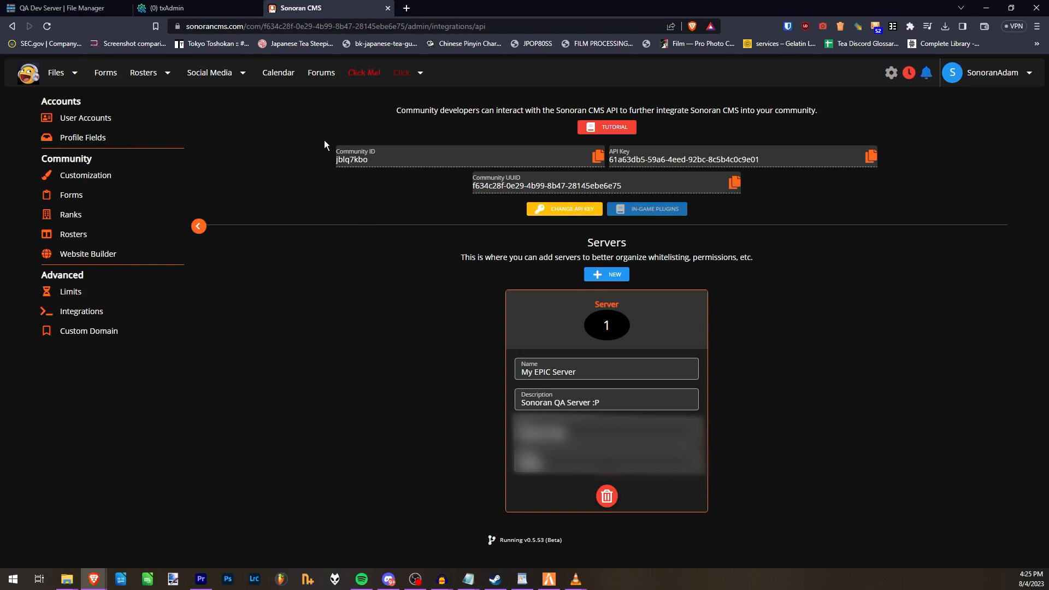
{"action": "mouse_move", "coordinate": [583, 174]}
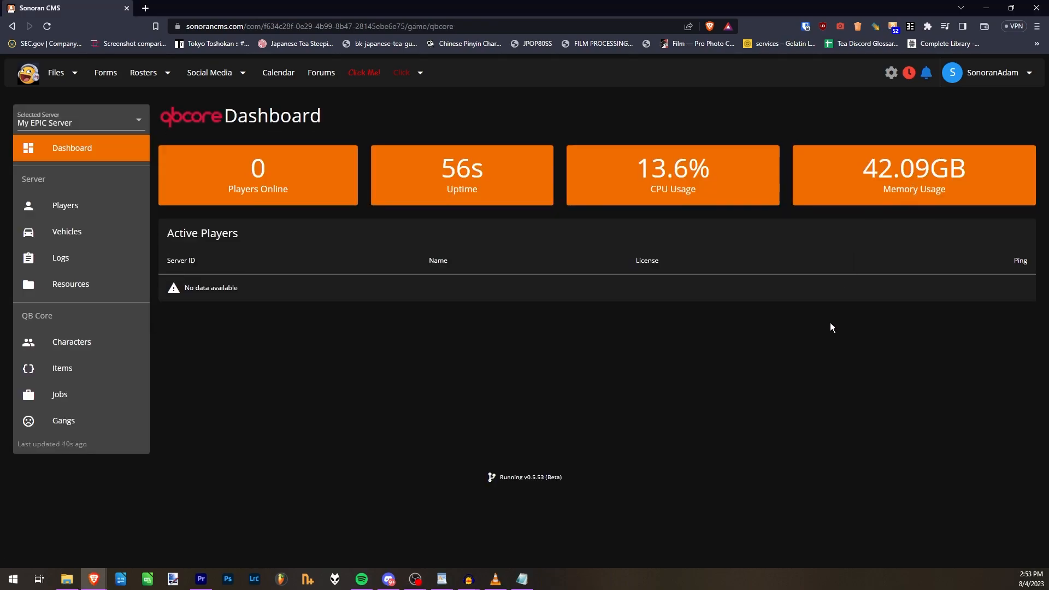
- Open the Selected Server dropdown to show My EPIC Server
{"action": "left_click", "coordinate": [80, 118]}
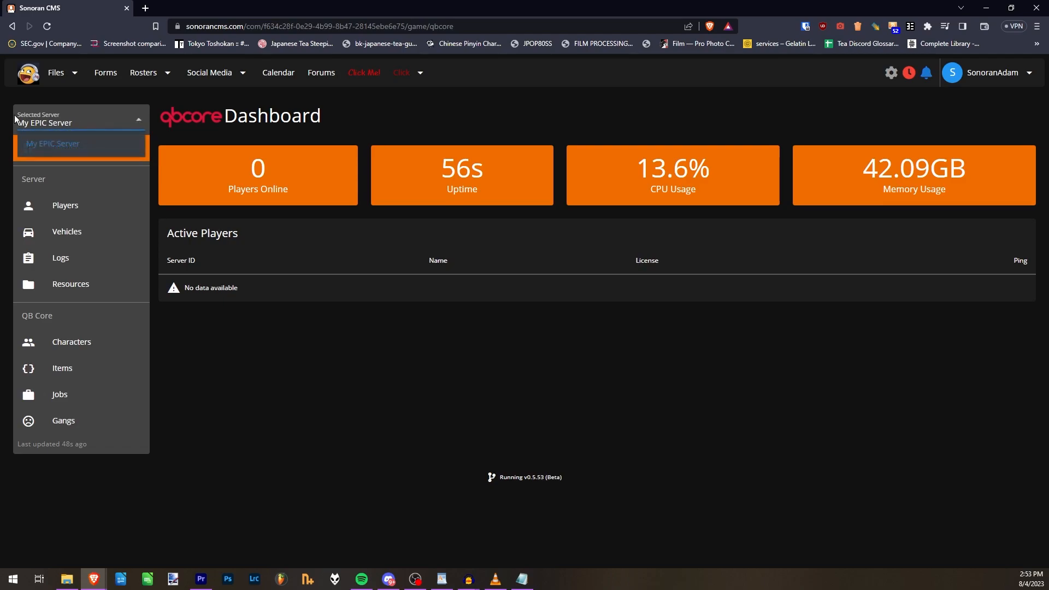
{"action": "mouse_move", "coordinate": [3, 140]}
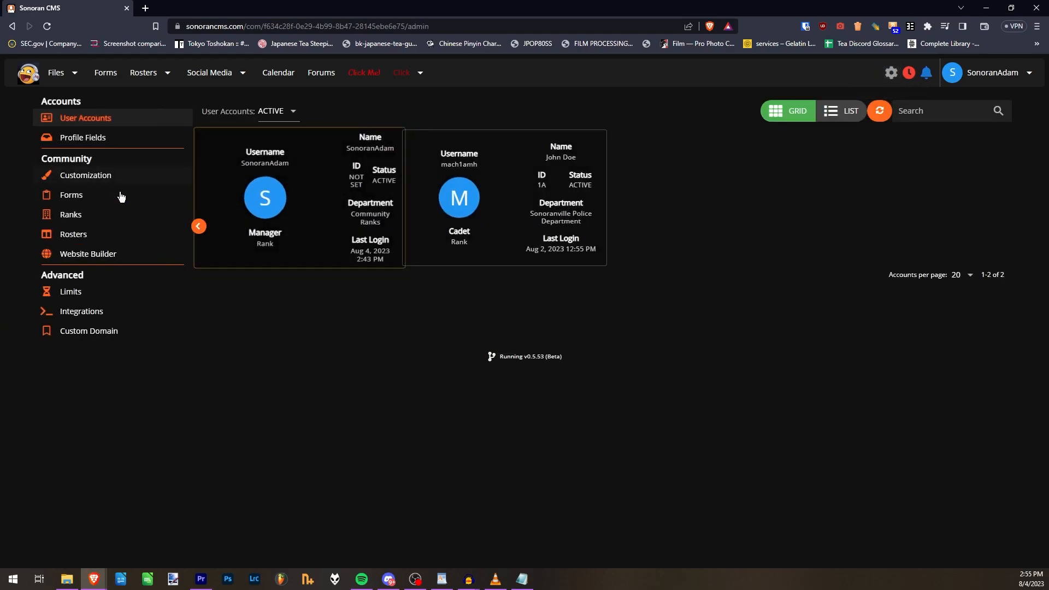
- Go to Ranks and move the Manager rank's permissions to the Servers tab
{"action": "left_click", "coordinate": [71, 214]}
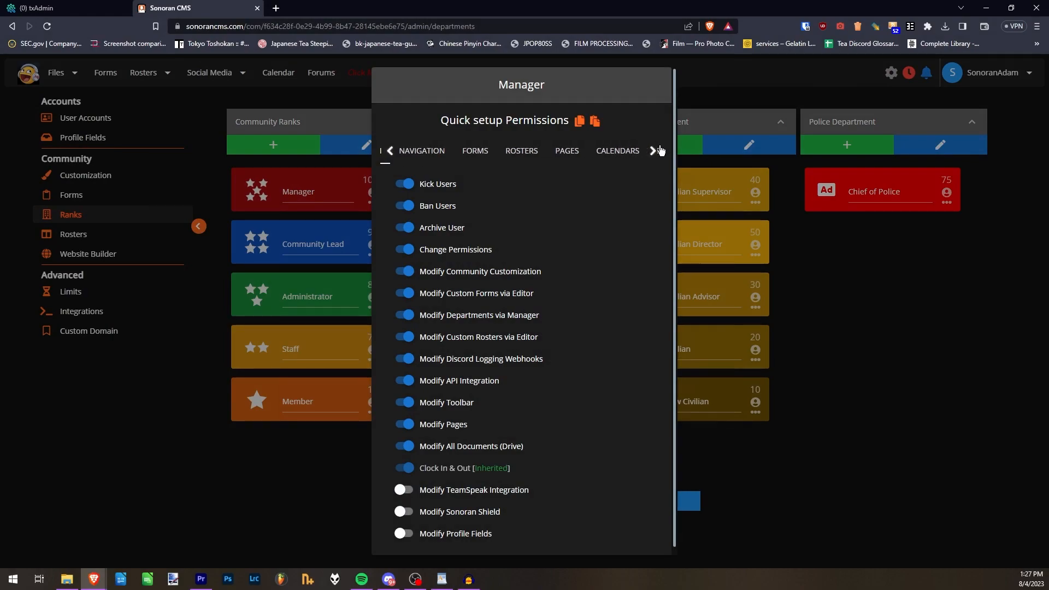
{"action": "left_click", "coordinate": [655, 151]}
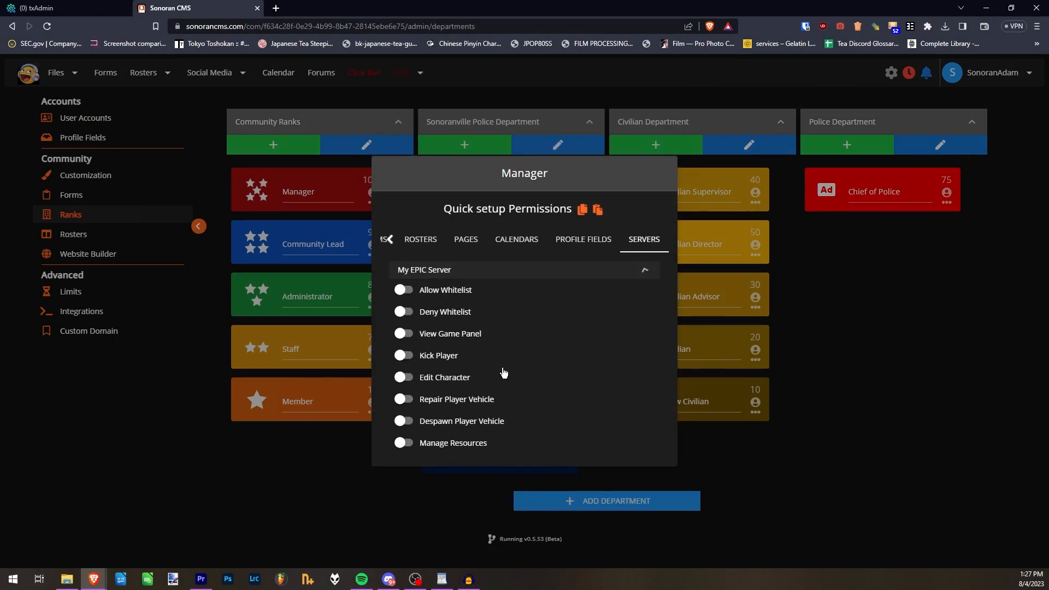